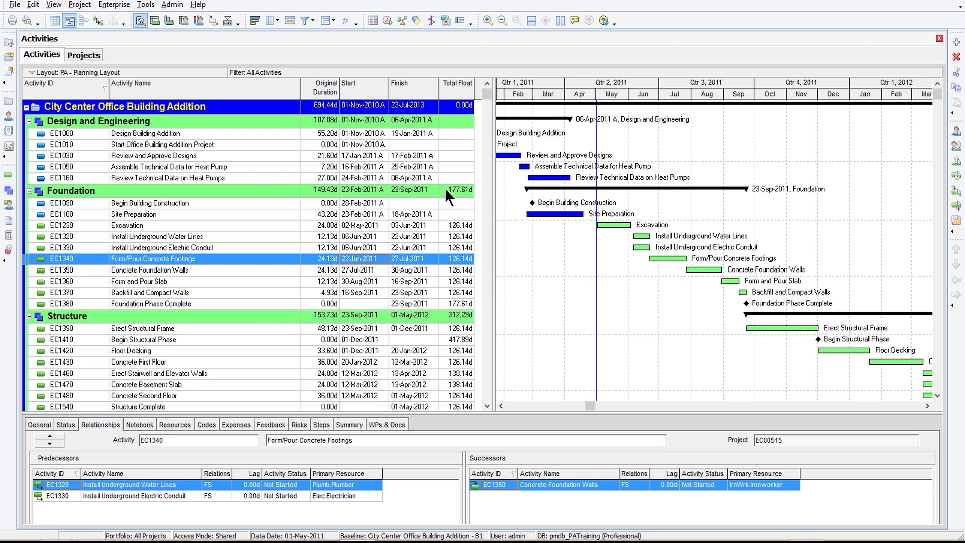
mouse_move(295, 208)
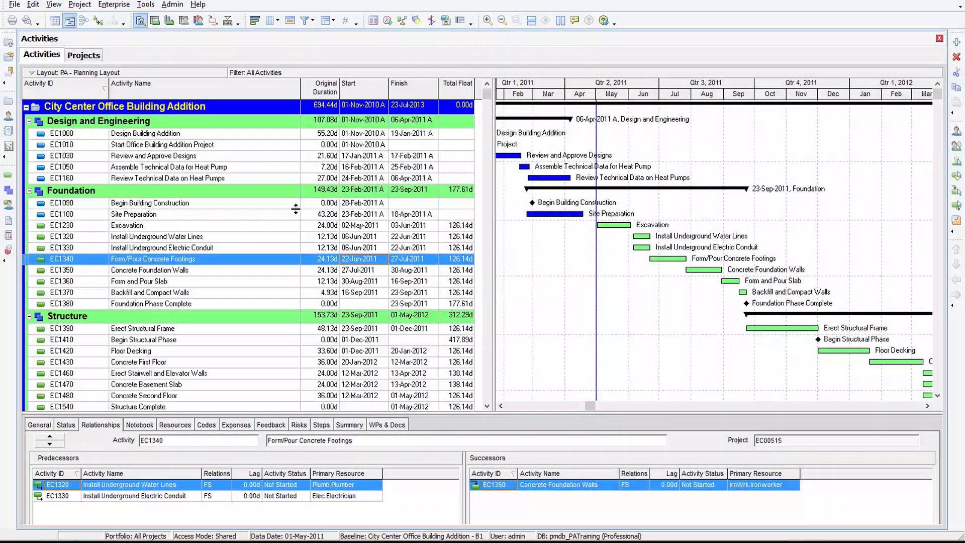
mouse_move(540, 147)
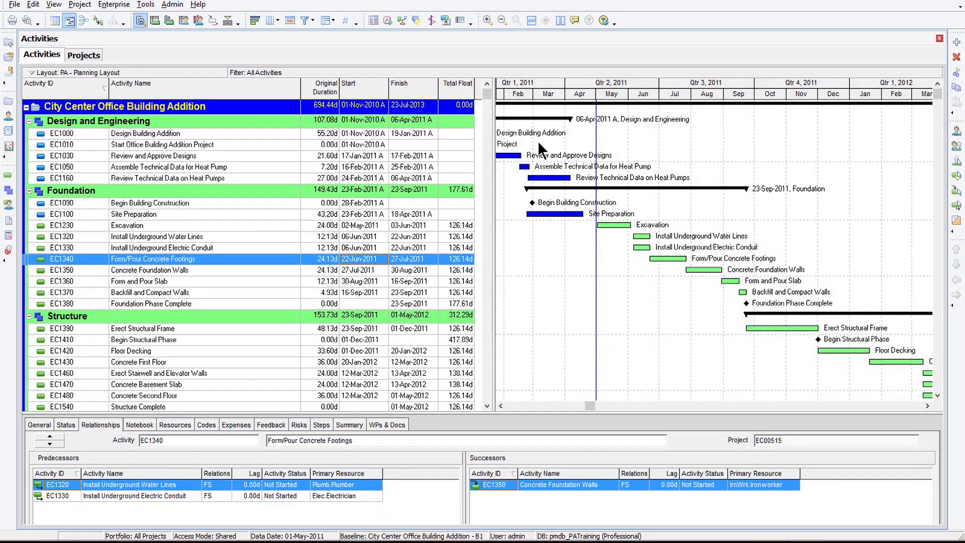
Review the Gantt bar settings, inspecting the Actual Work bar's style, and keep them
scroll("down", 3)
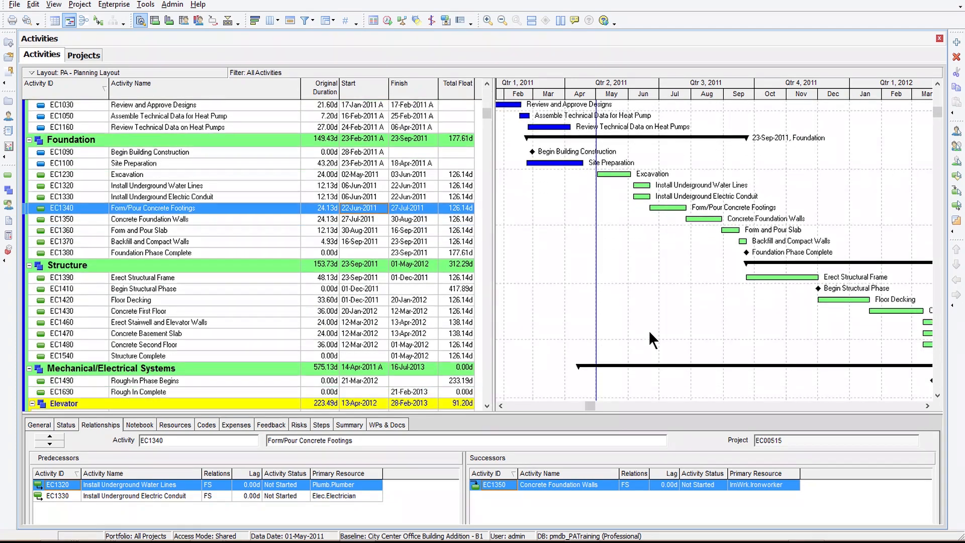
scroll("down", 3)
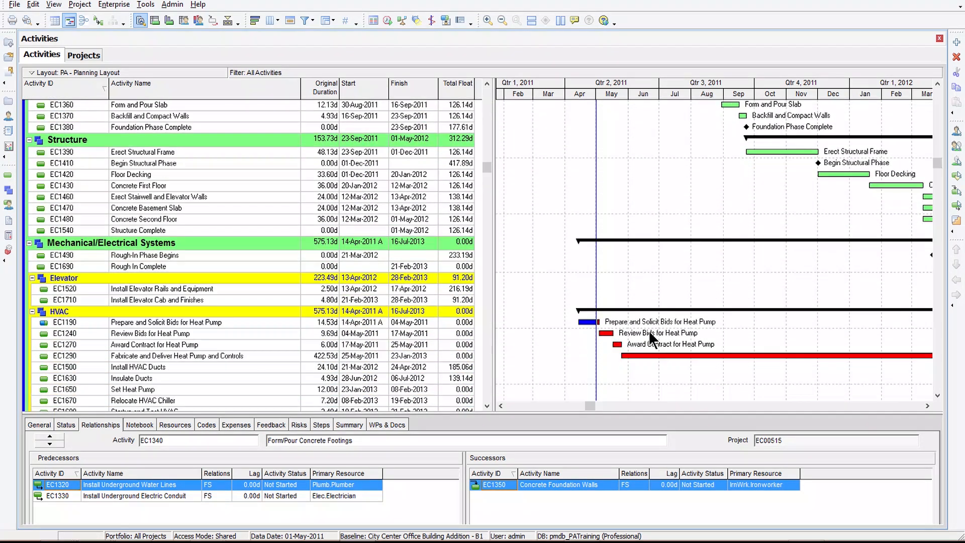
scroll("down", 3)
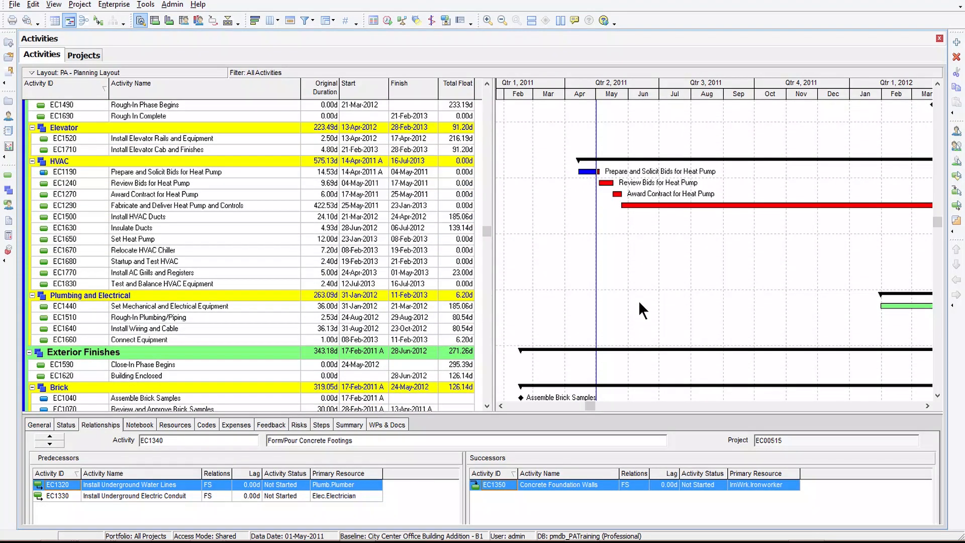
scroll("up", 3)
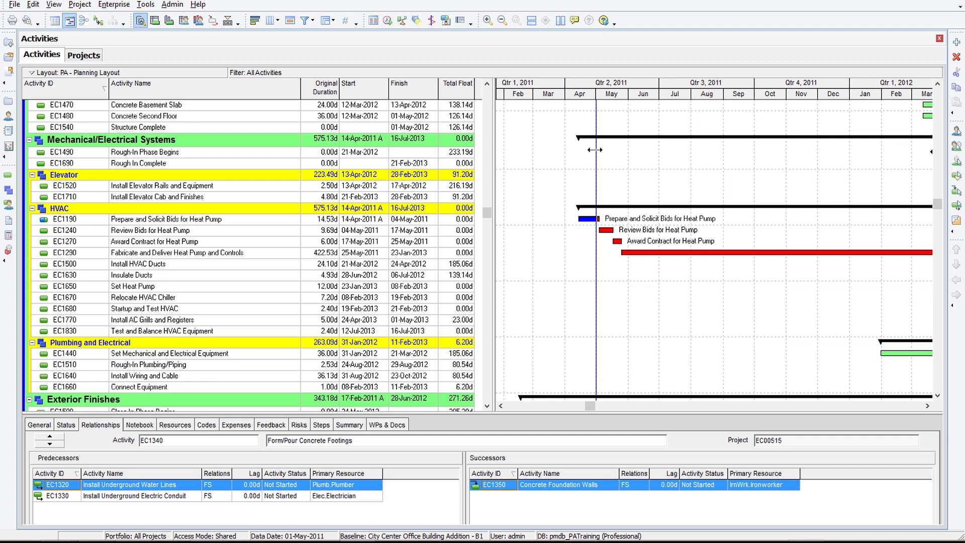
mouse_move(554, 314)
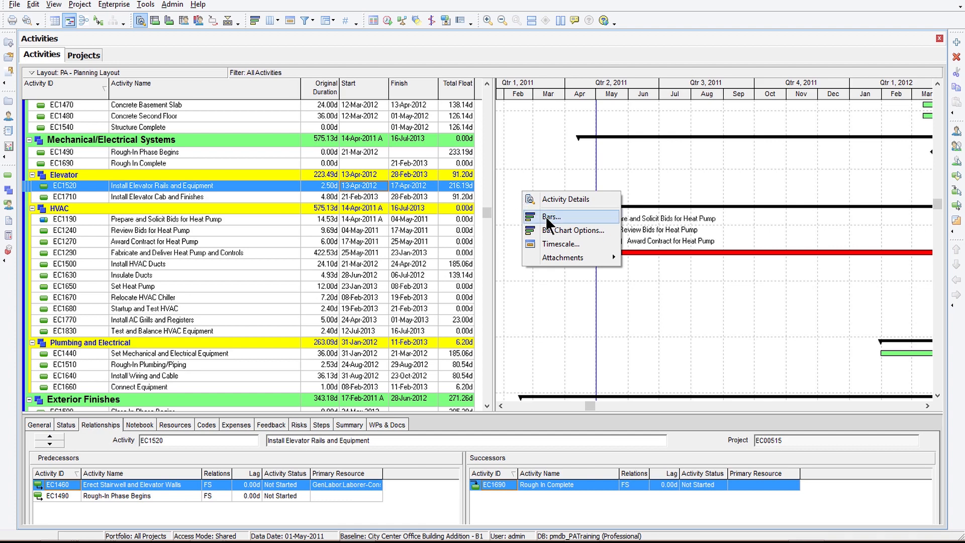
left_click(552, 216)
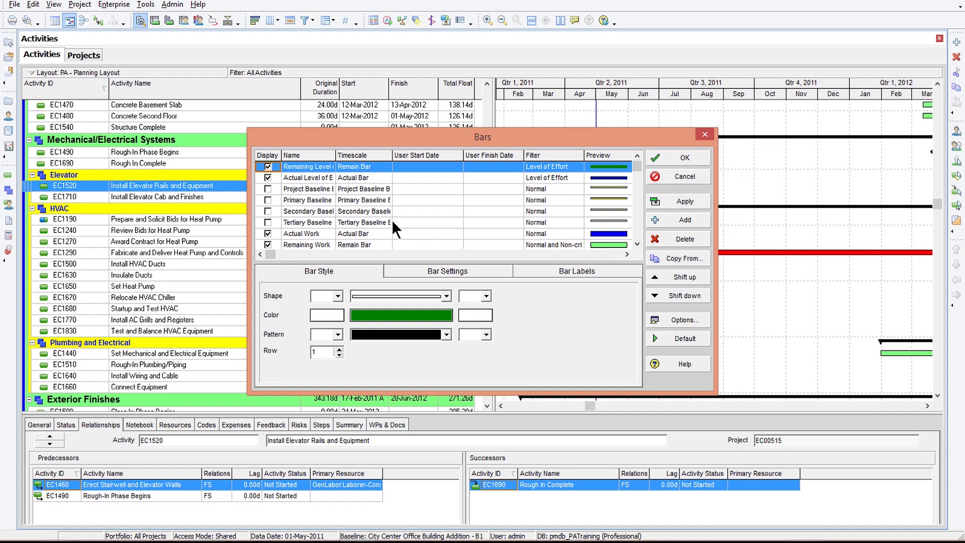
left_click(301, 234)
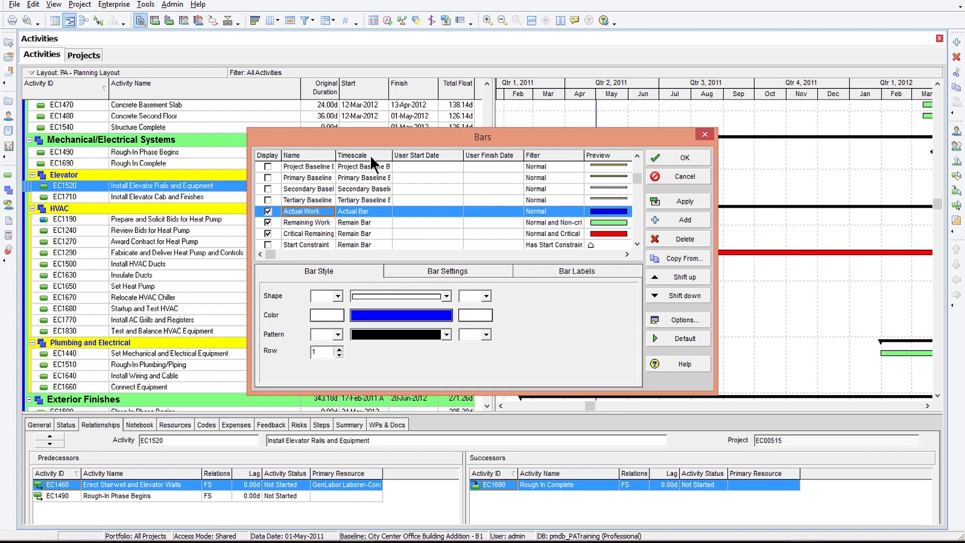
scroll("up", 3)
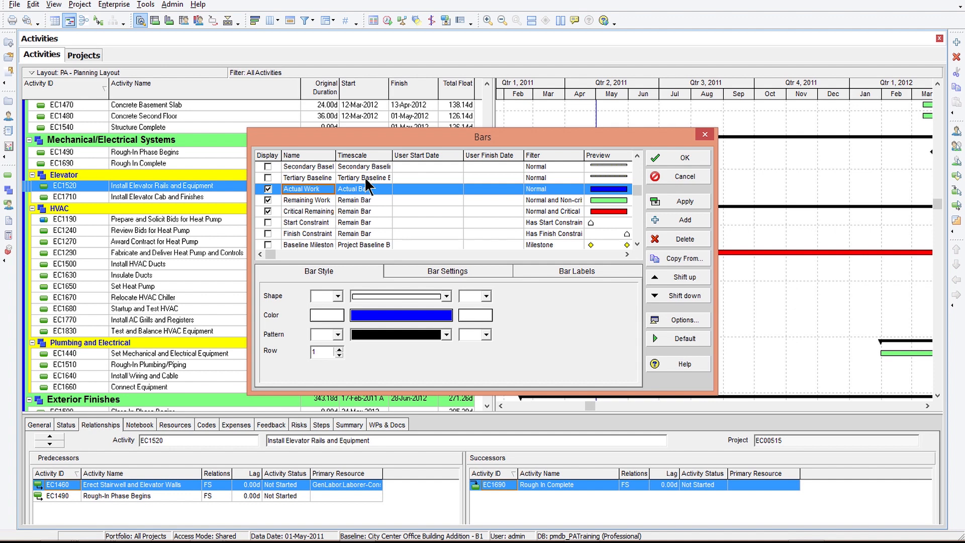
mouse_move(295, 200)
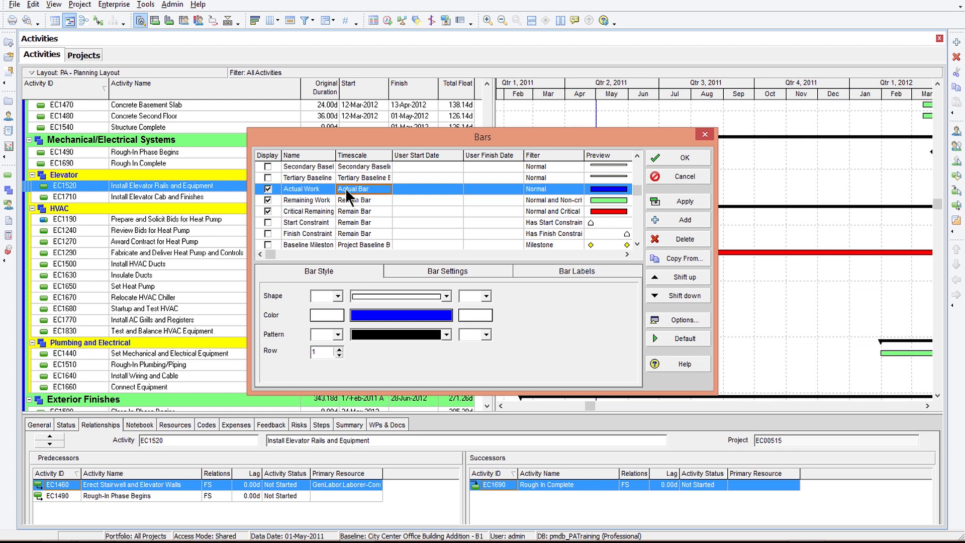
mouse_move(612, 197)
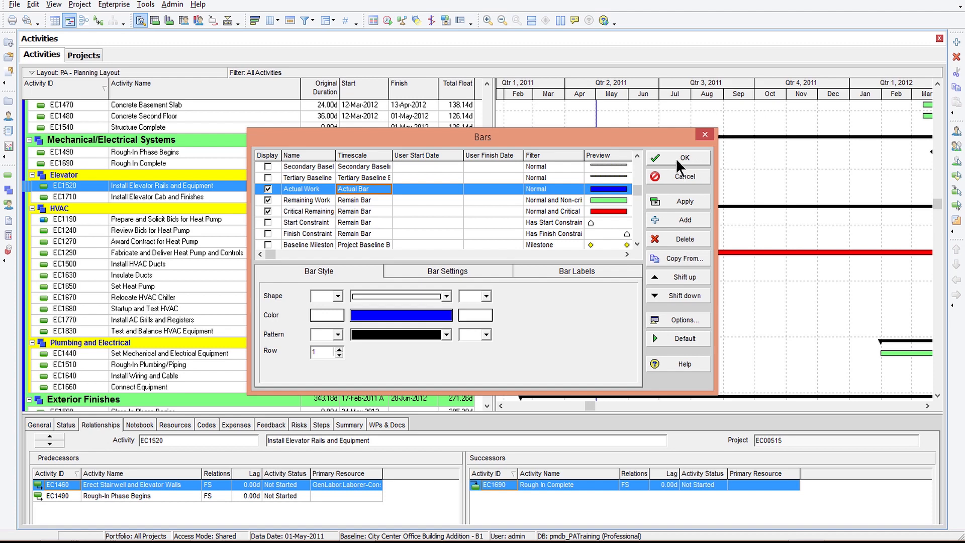
left_click(677, 157)
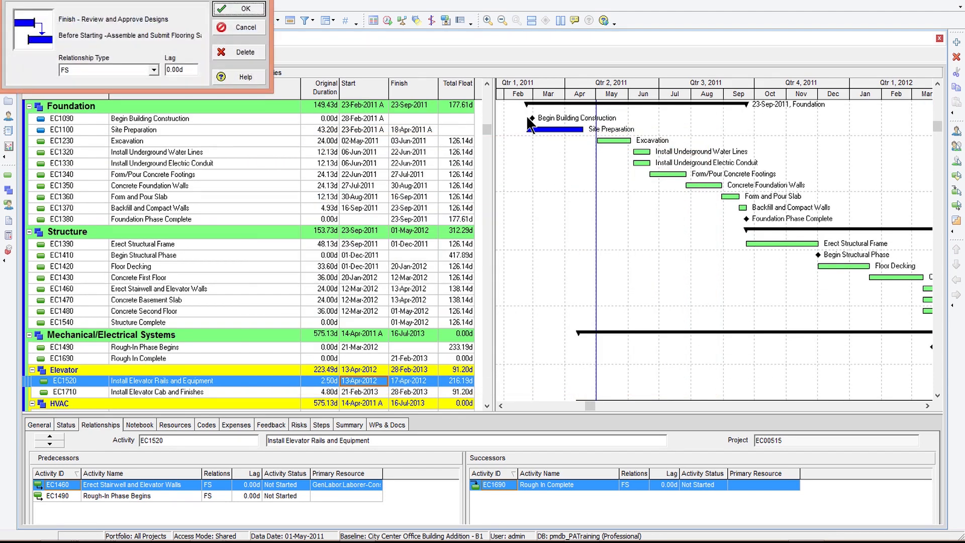
Scroll back to the top of the activity list and right-click the Gantt chart
left_click(245, 9)
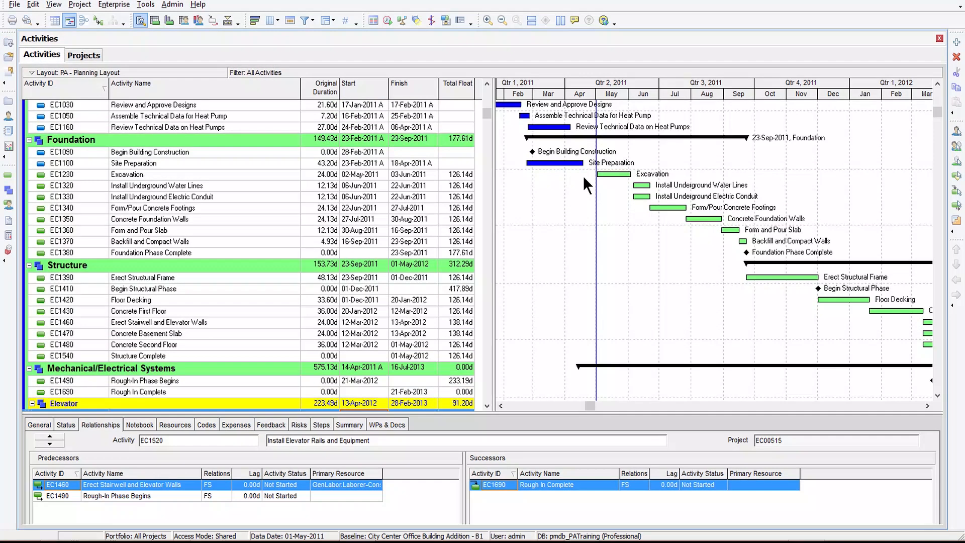
scroll("up", 3)
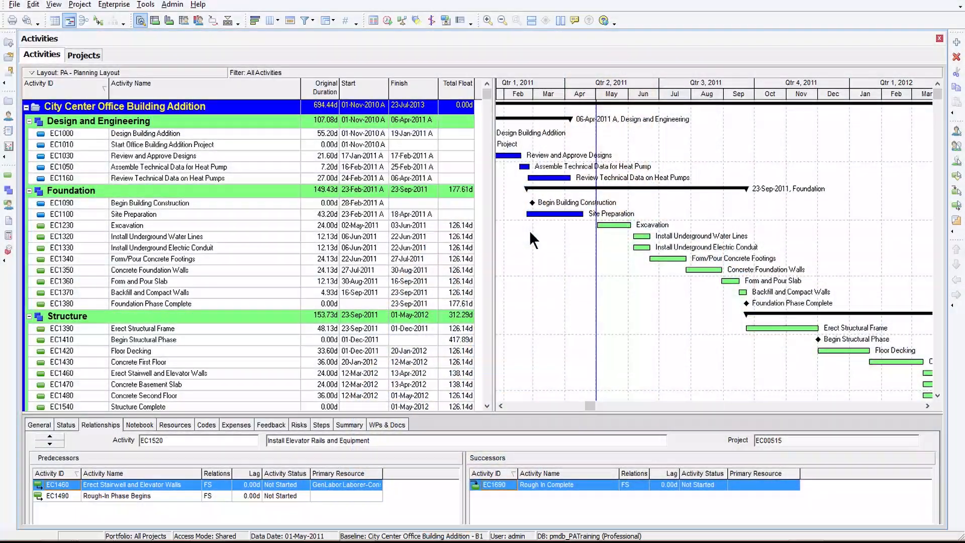
right_click(609, 244)
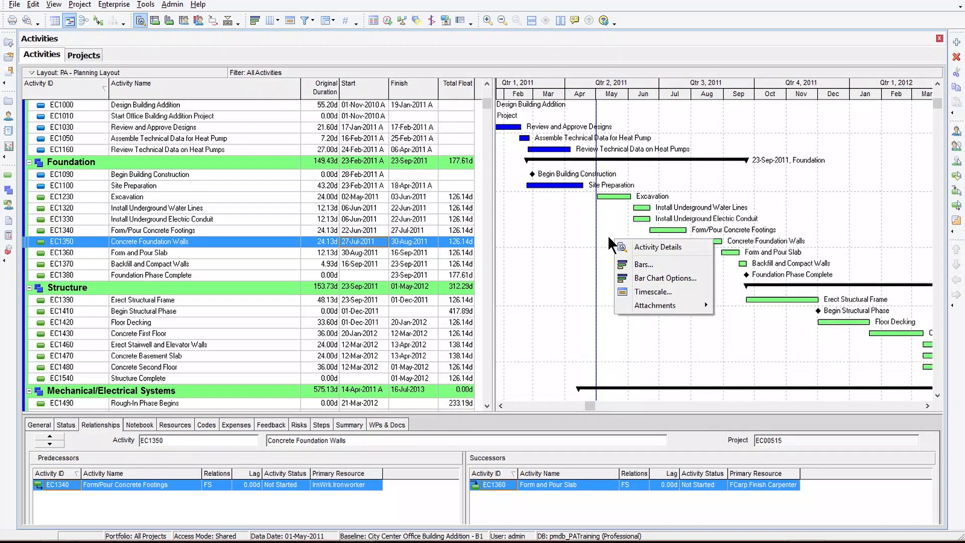
Choose Bars... from the Gantt context menu and scroll through the bar definitions
left_click(643, 263)
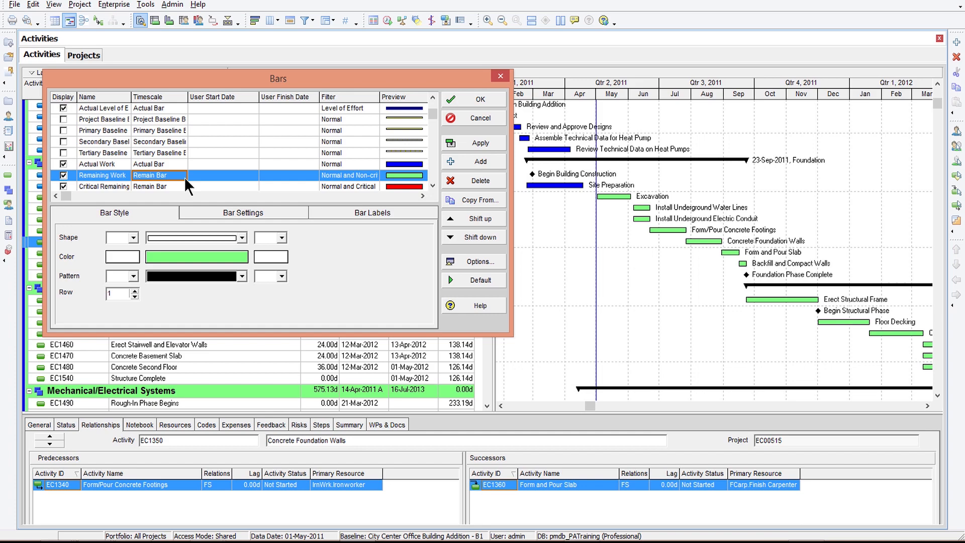
scroll("down", 3)
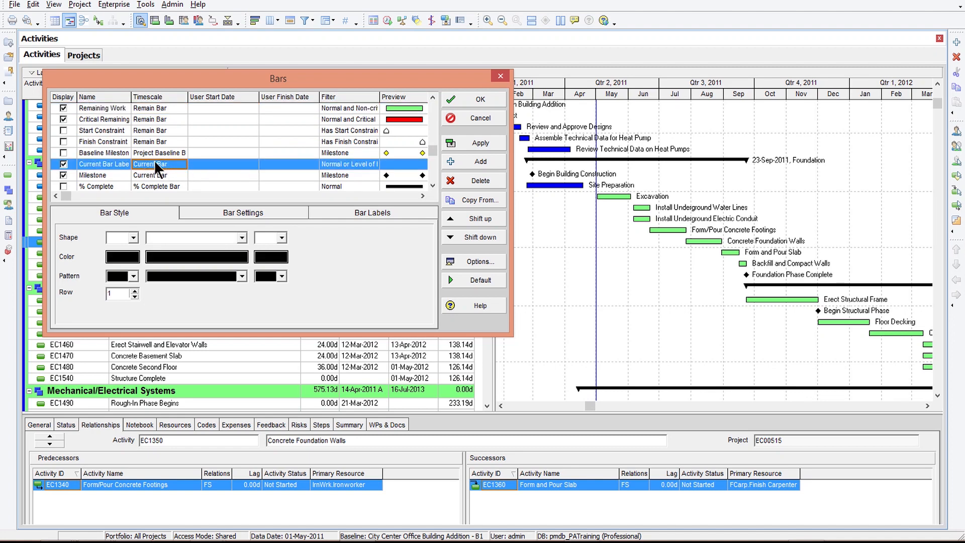
mouse_move(86, 170)
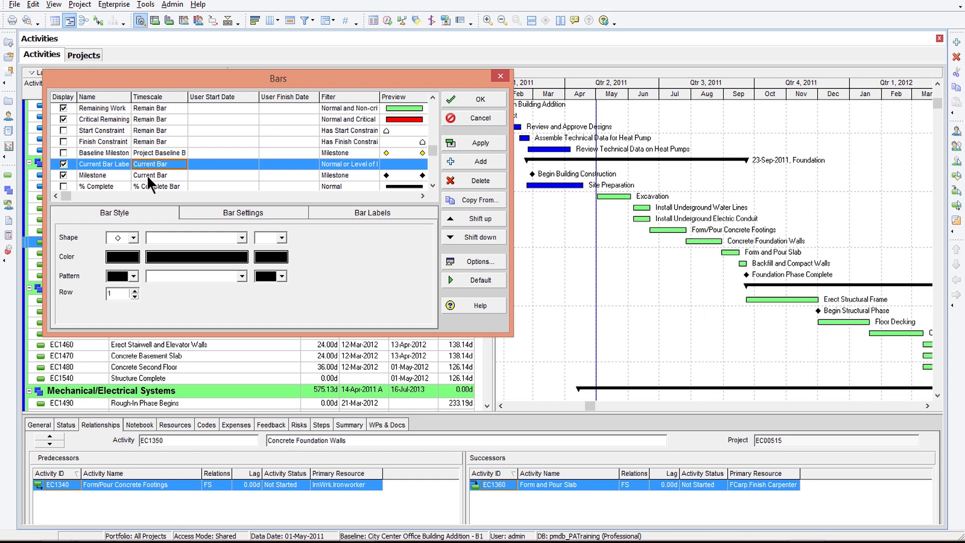
left_click(92, 175)
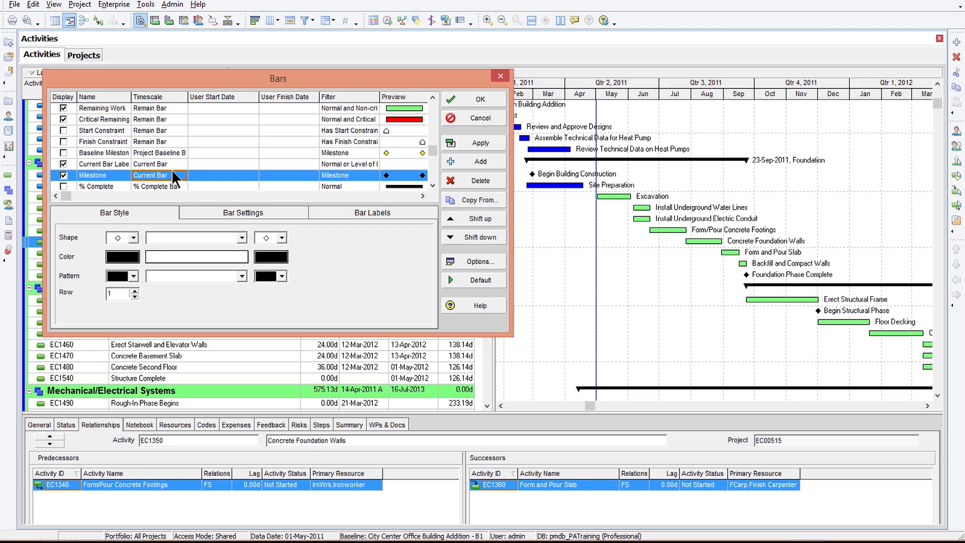
left_click(101, 164)
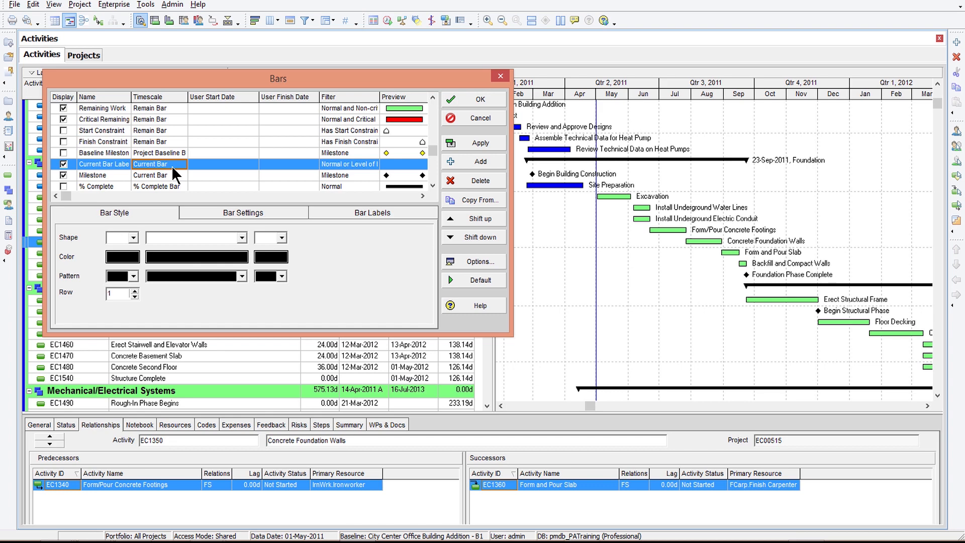
mouse_move(187, 166)
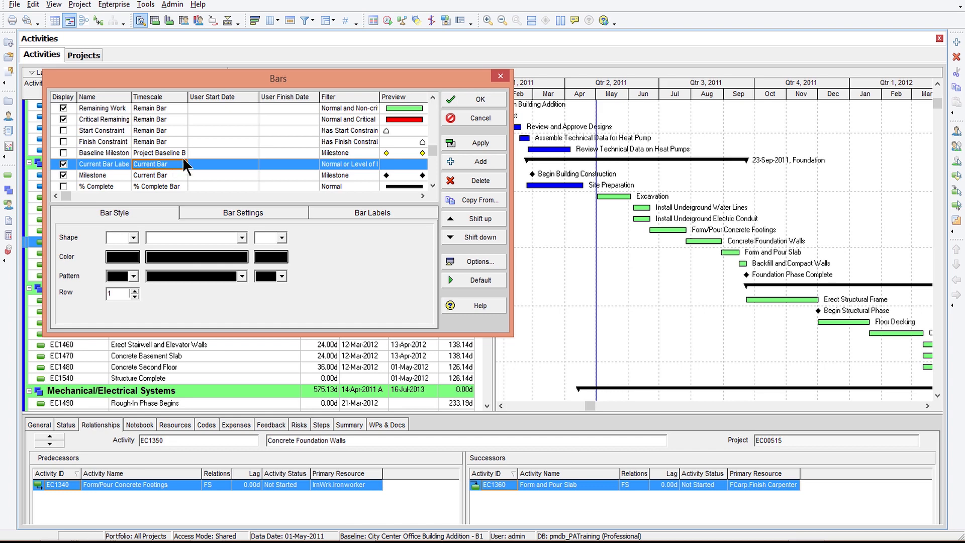
left_click_drag(278, 79, 278, 186)
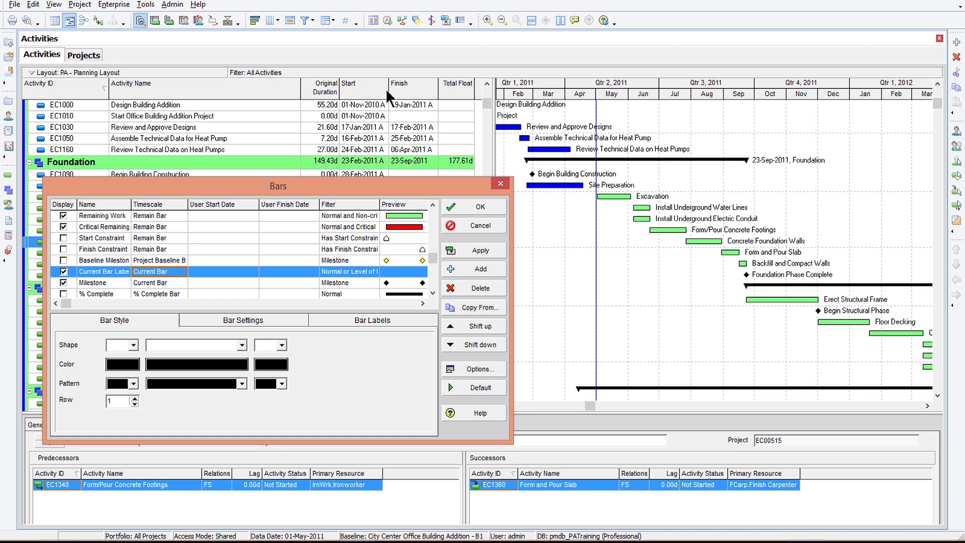
left_click_drag(277, 186, 287, 146)
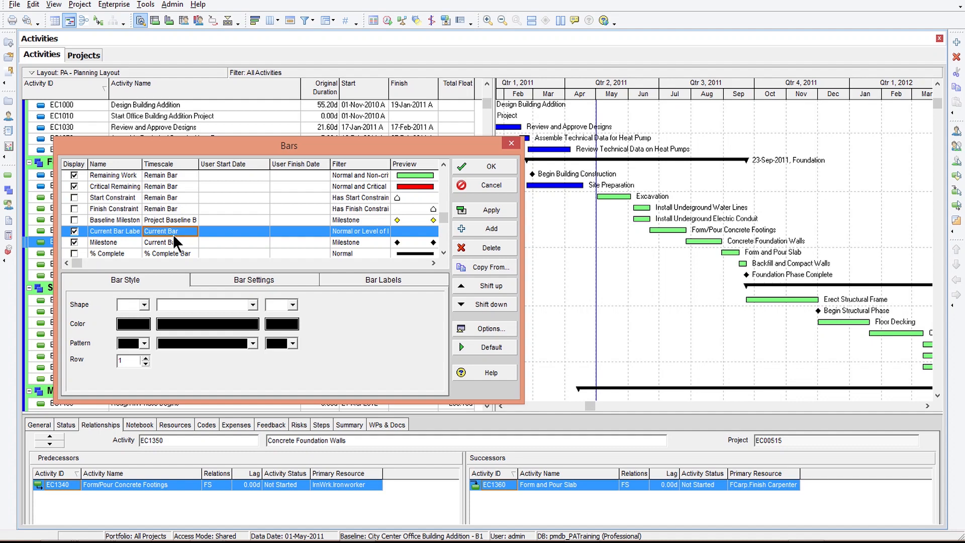
mouse_move(118, 237)
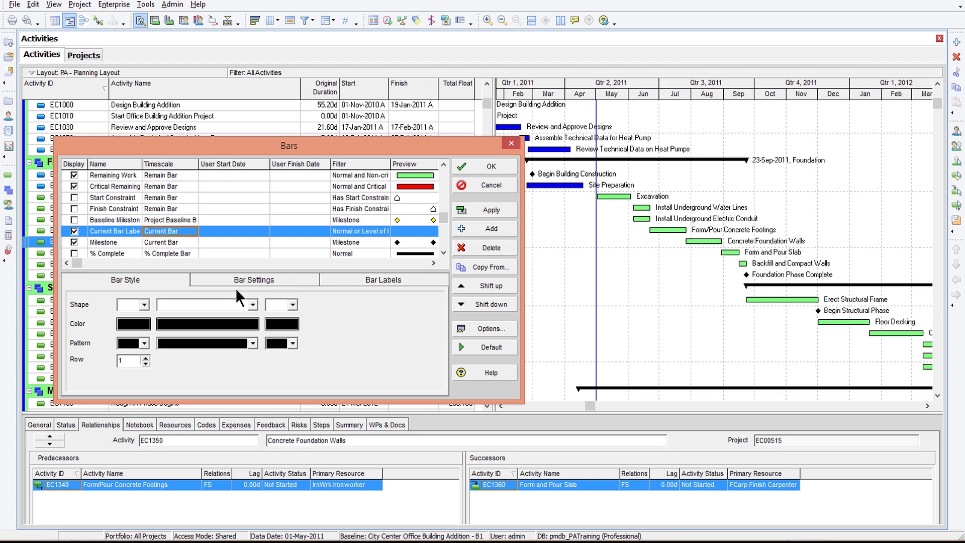
mouse_move(299, 291)
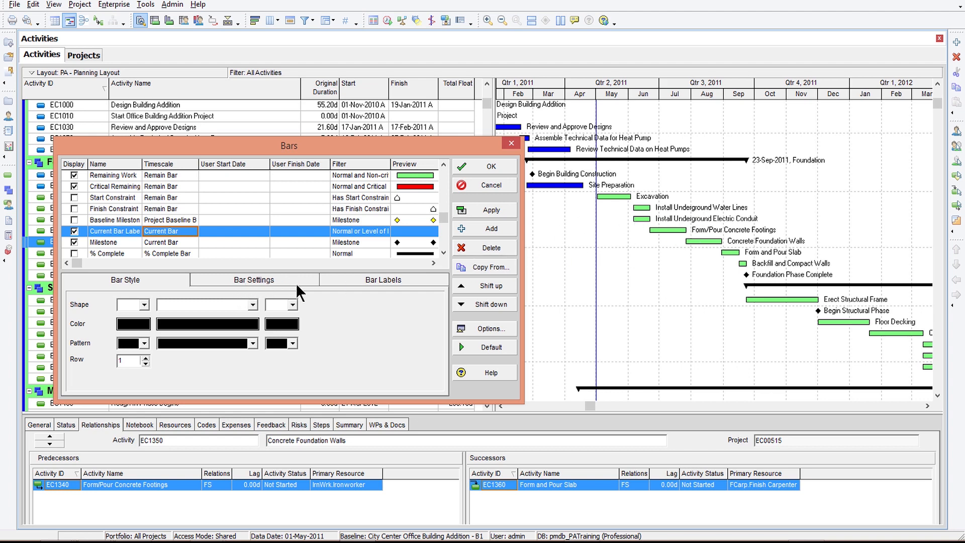
mouse_move(493, 229)
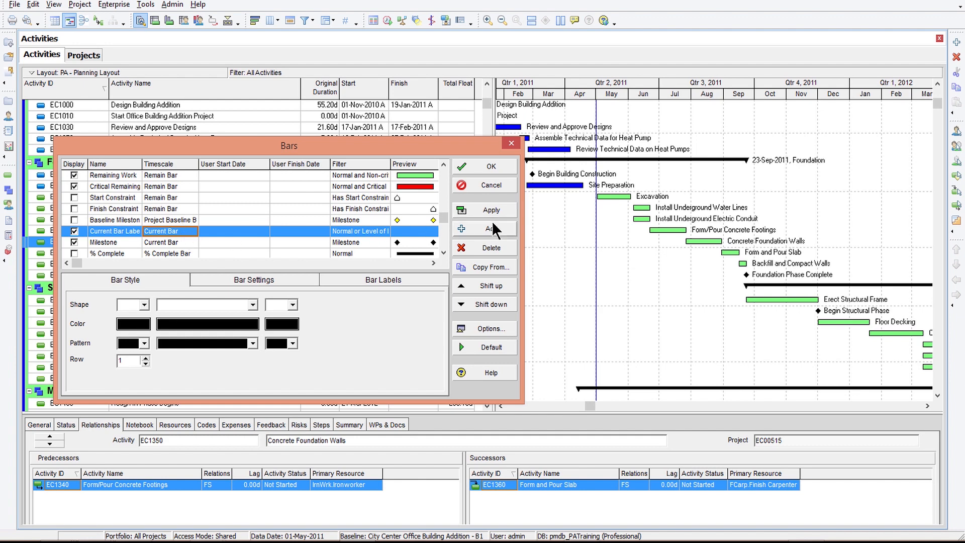
Add a new bar named 'My current', pick and confirm pink, and place it on row 2
left_click(491, 228)
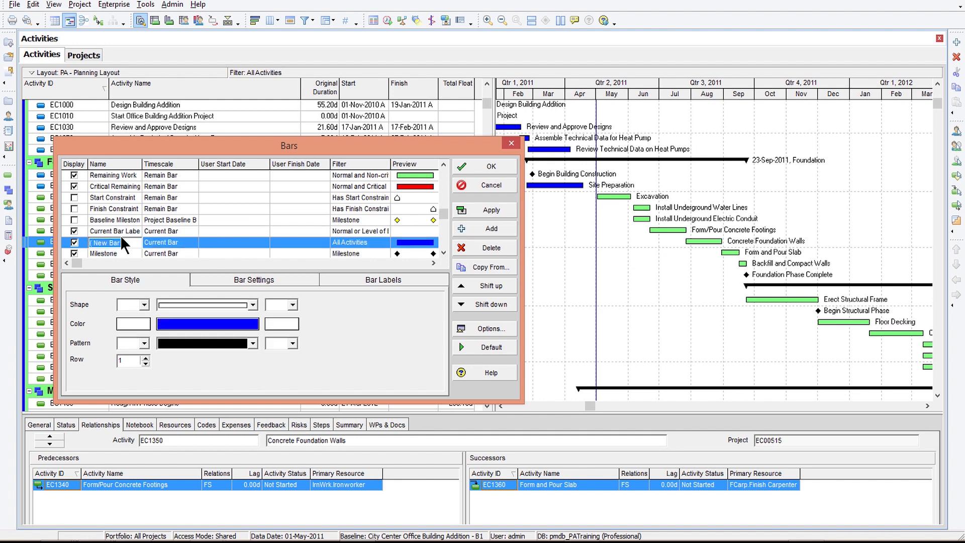
type("My current")
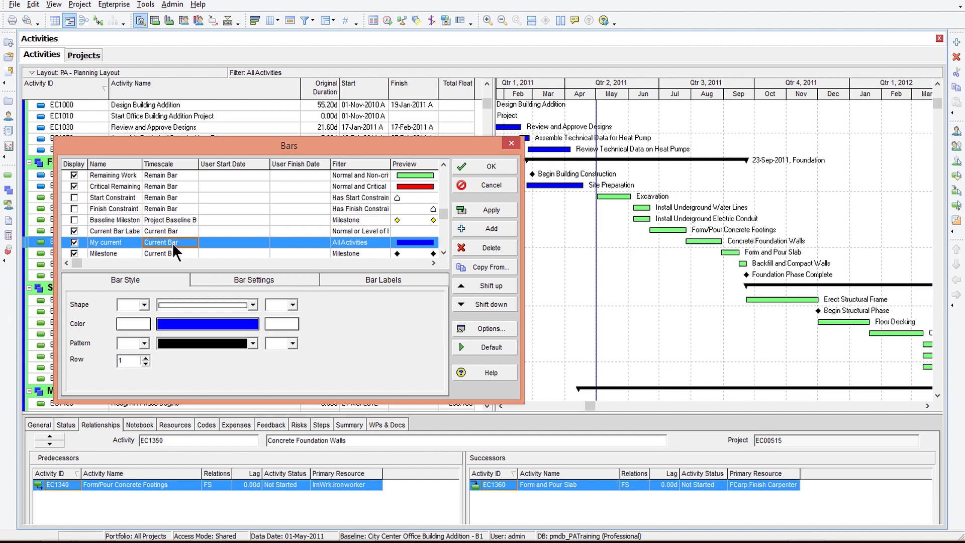
mouse_move(350, 250)
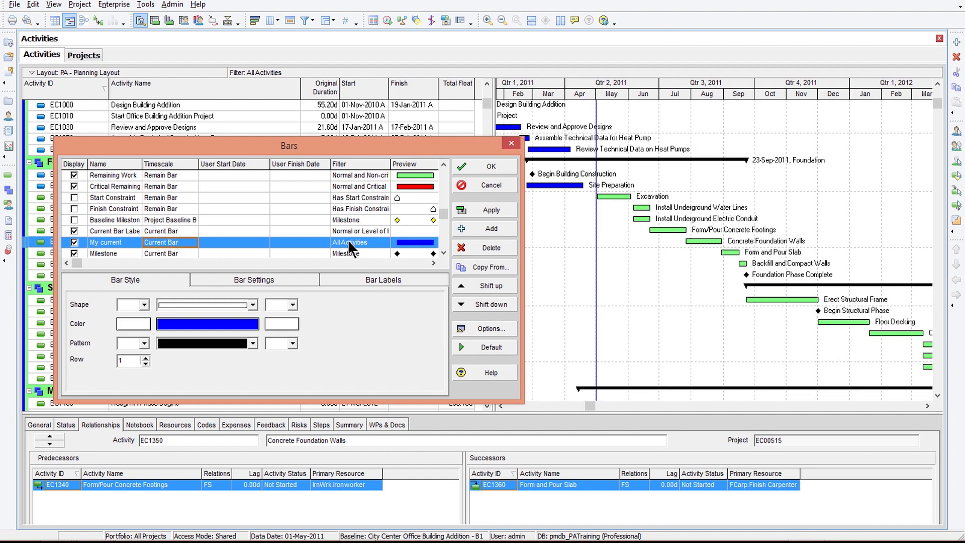
mouse_move(219, 319)
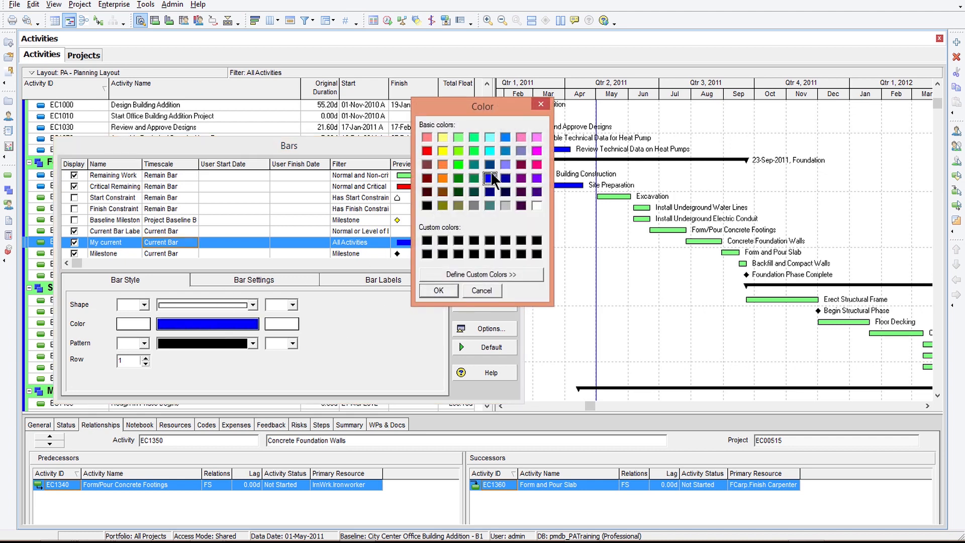
left_click(536, 165)
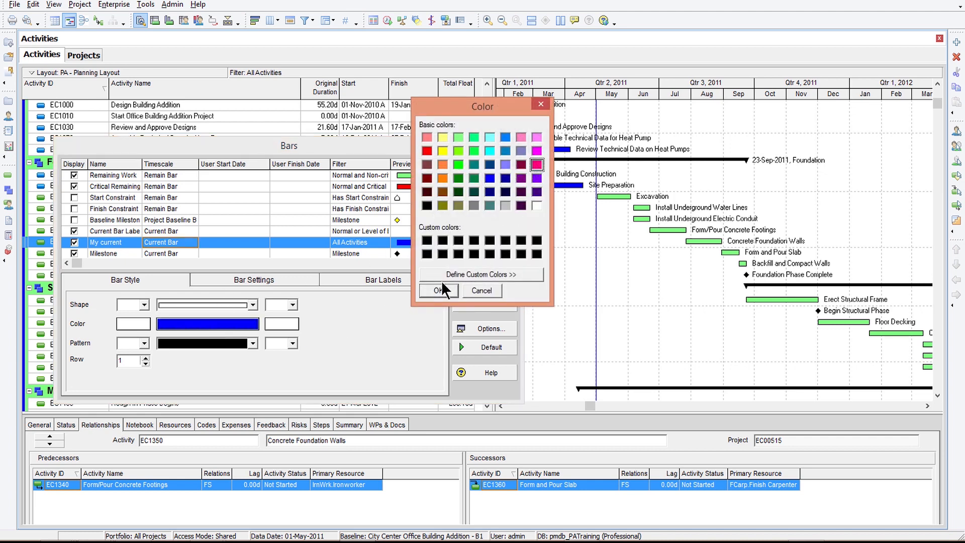
left_click(435, 290)
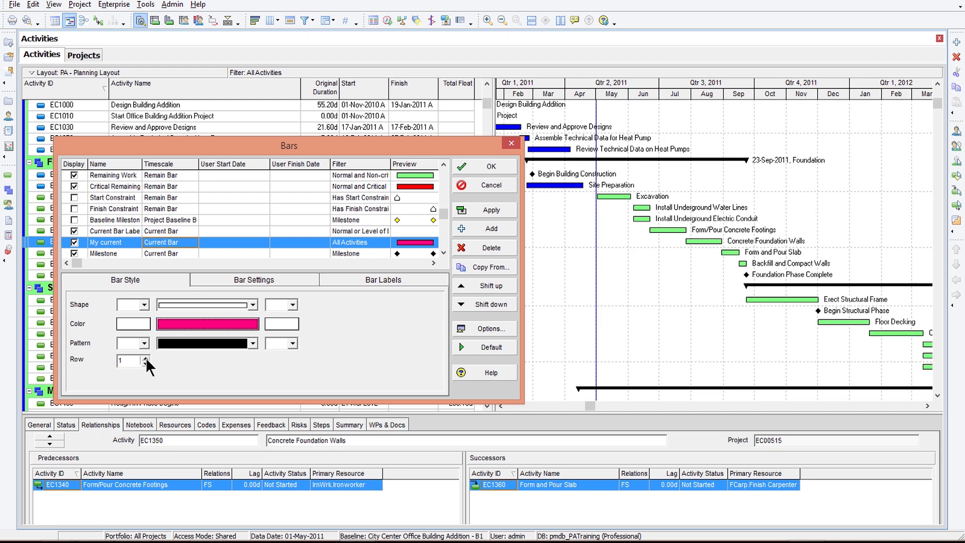
left_click(146, 357)
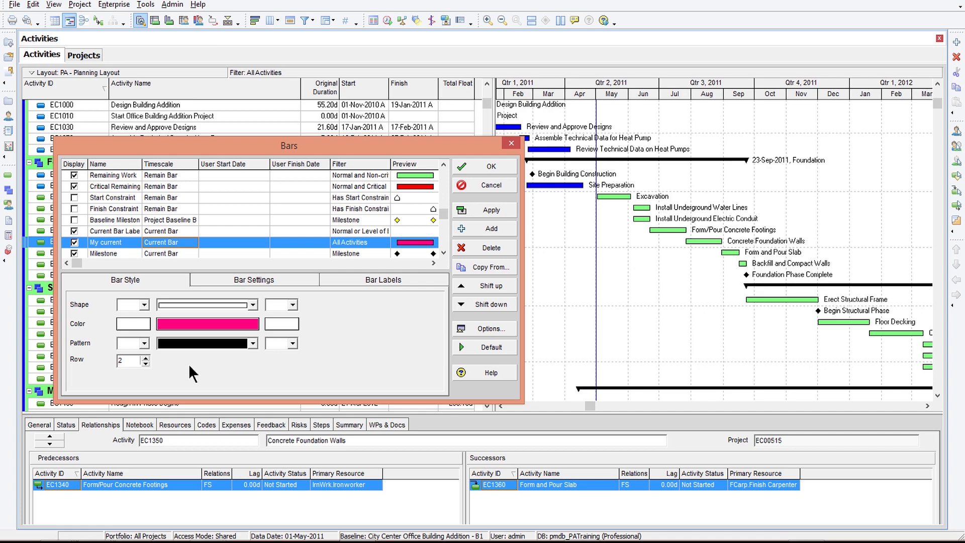
mouse_move(490, 167)
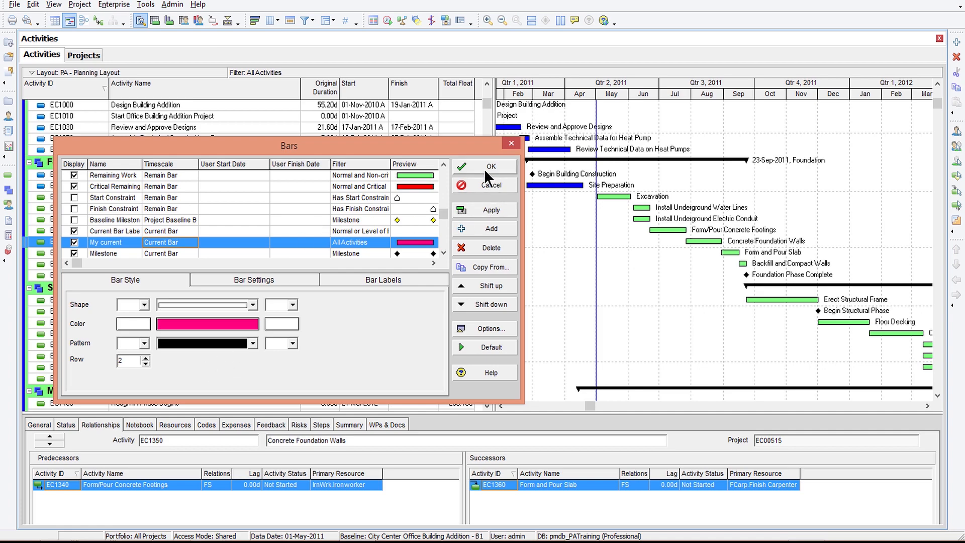
Confirm the Bars dialog and scroll the chart to review the pink My current bars
left_click(489, 166)
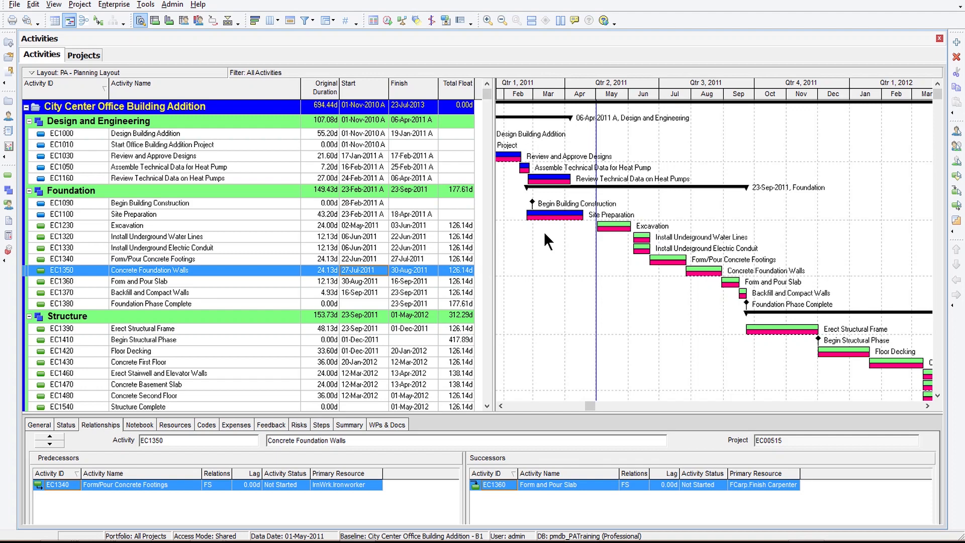
scroll("down", 3)
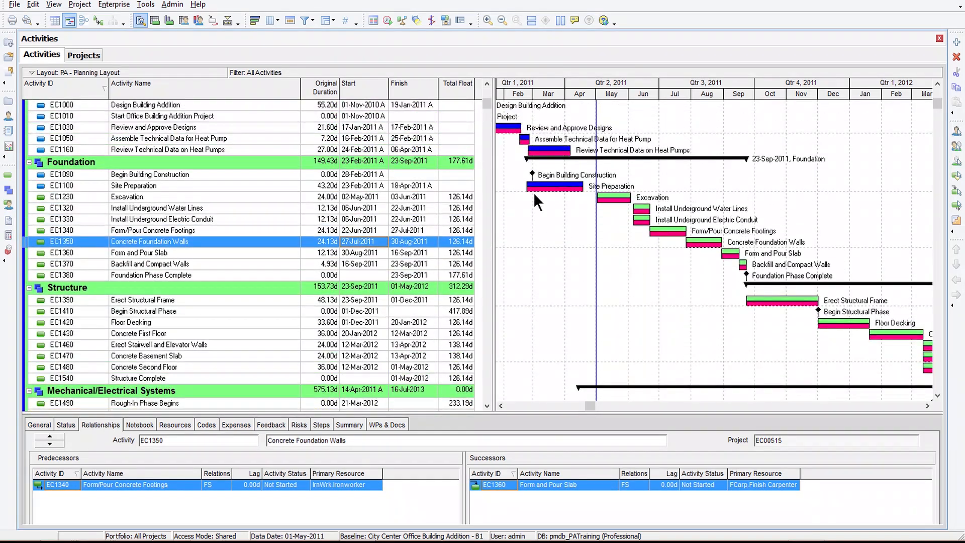
mouse_move(577, 195)
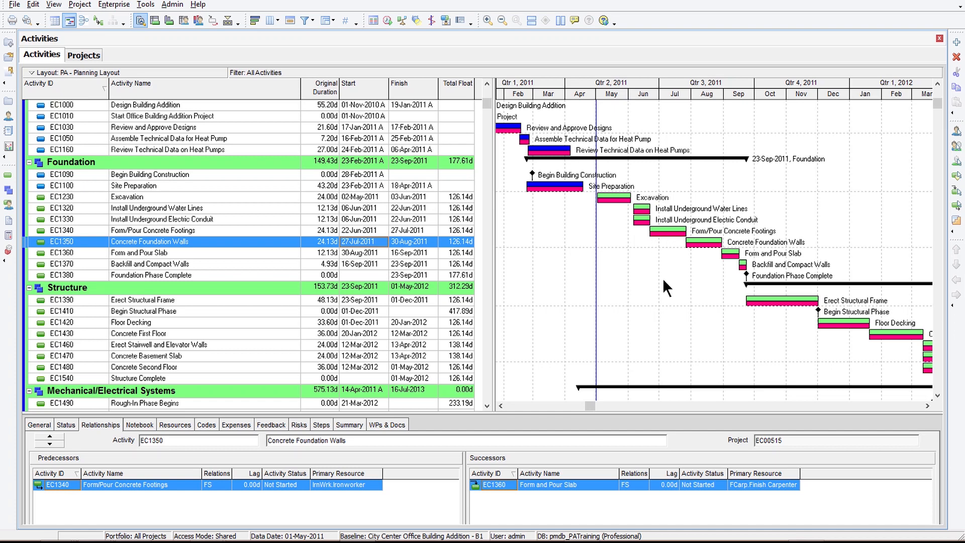
mouse_move(667, 283)
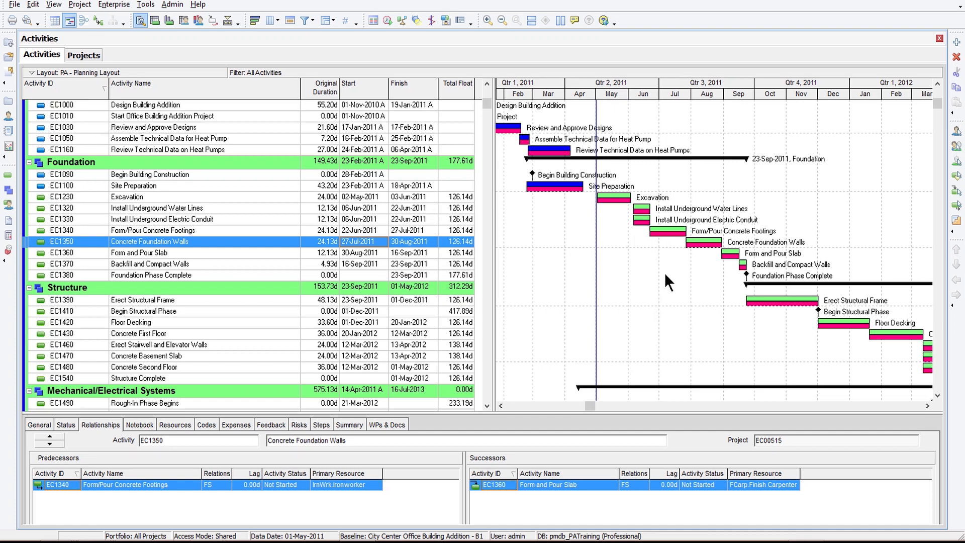